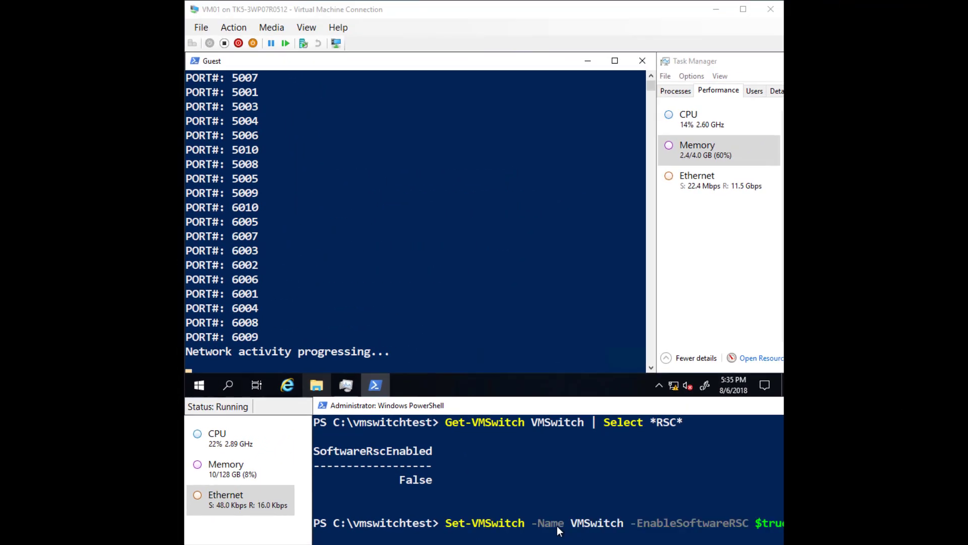
pyautogui.press('enter')
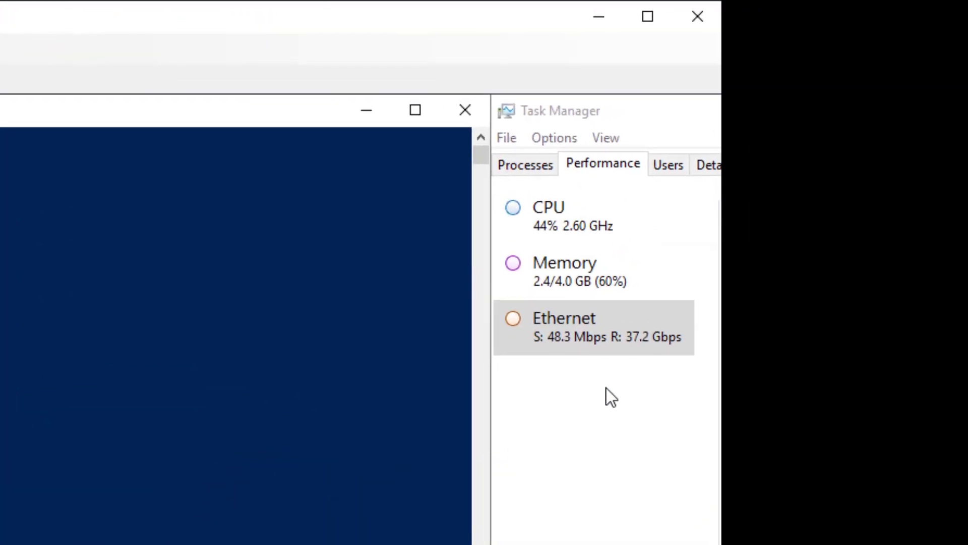
pyautogui.moveTo(645, 362)
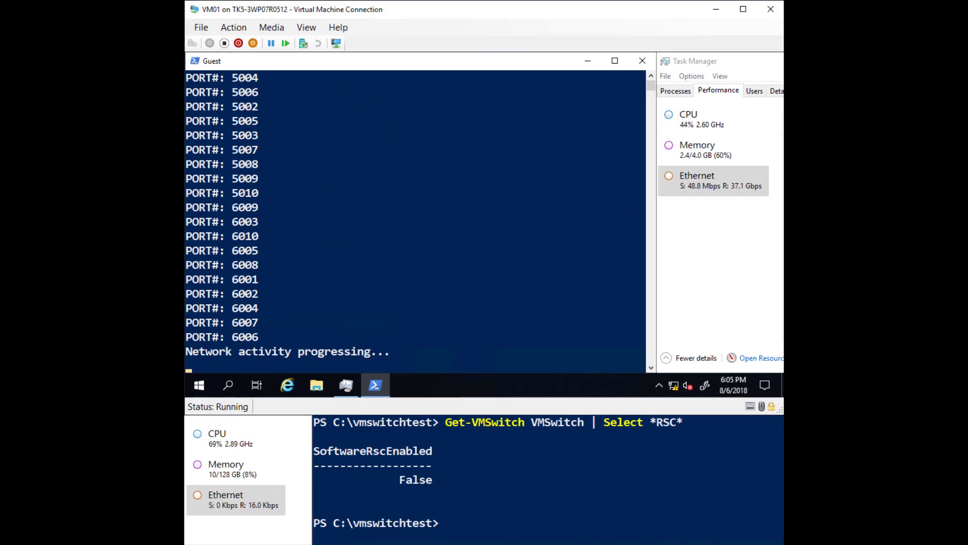
pyautogui.write('Set-VMSwitch -Name VMSwitch -EnableSoftwareRSC $true')
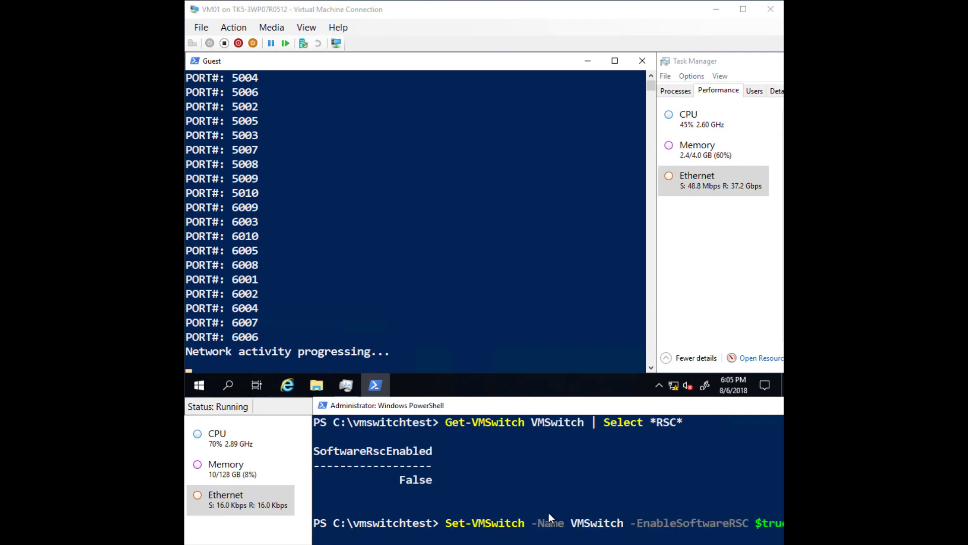